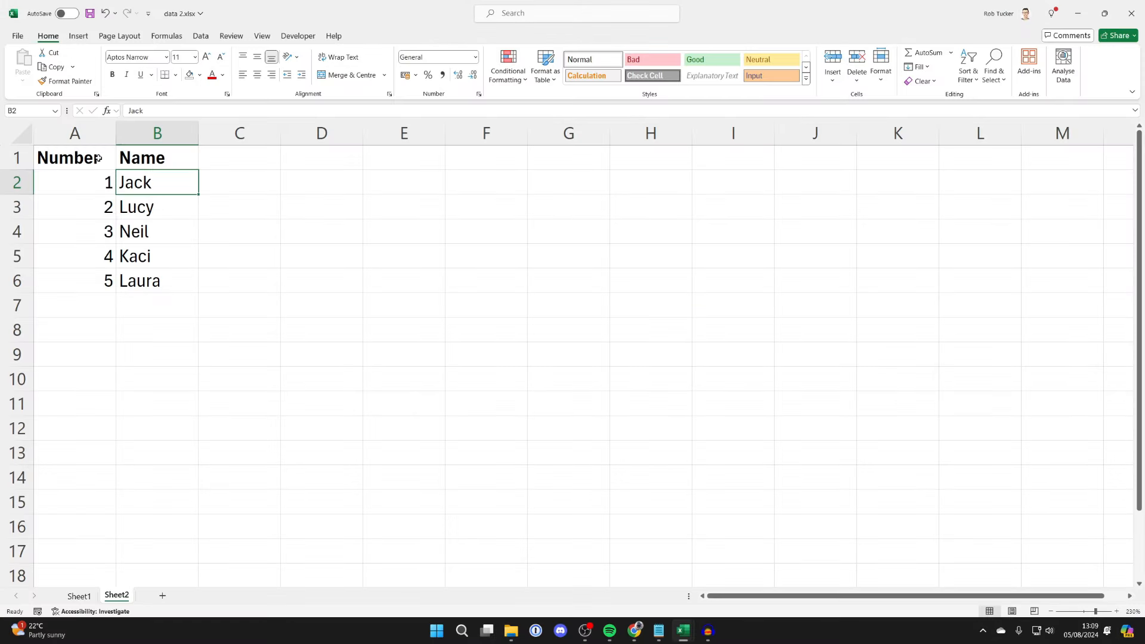
Select the Number and Name list in A1:B6 and copy it.
{"action": "left_click", "coordinate": [74, 158]}
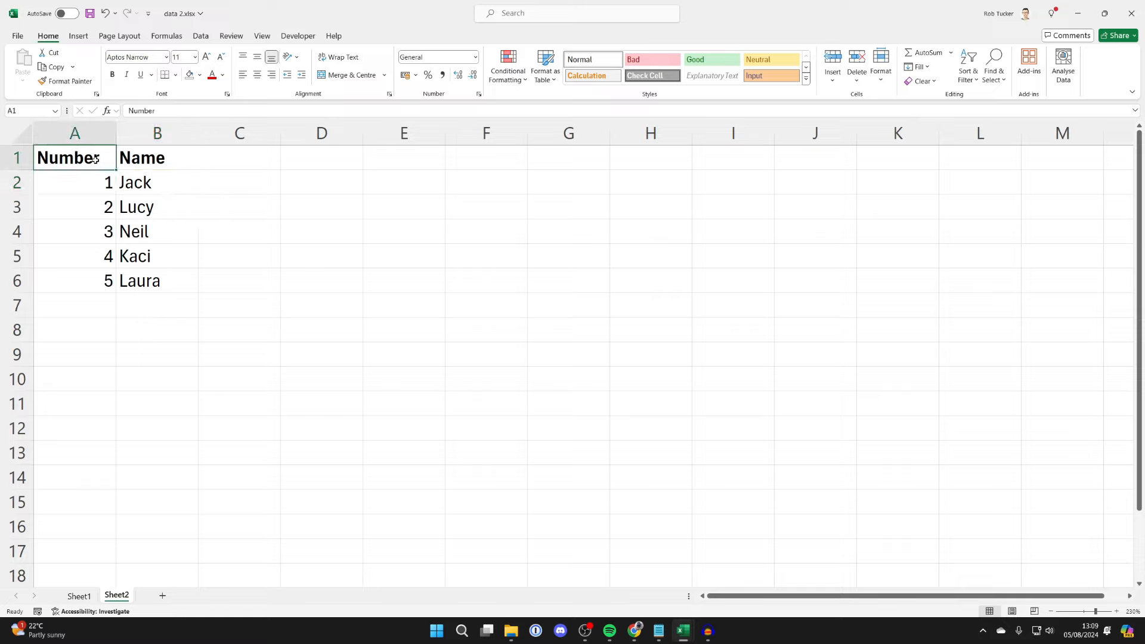
{"action": "left_click_drag", "start_coordinate": [74, 156], "coordinate": [157, 280]}
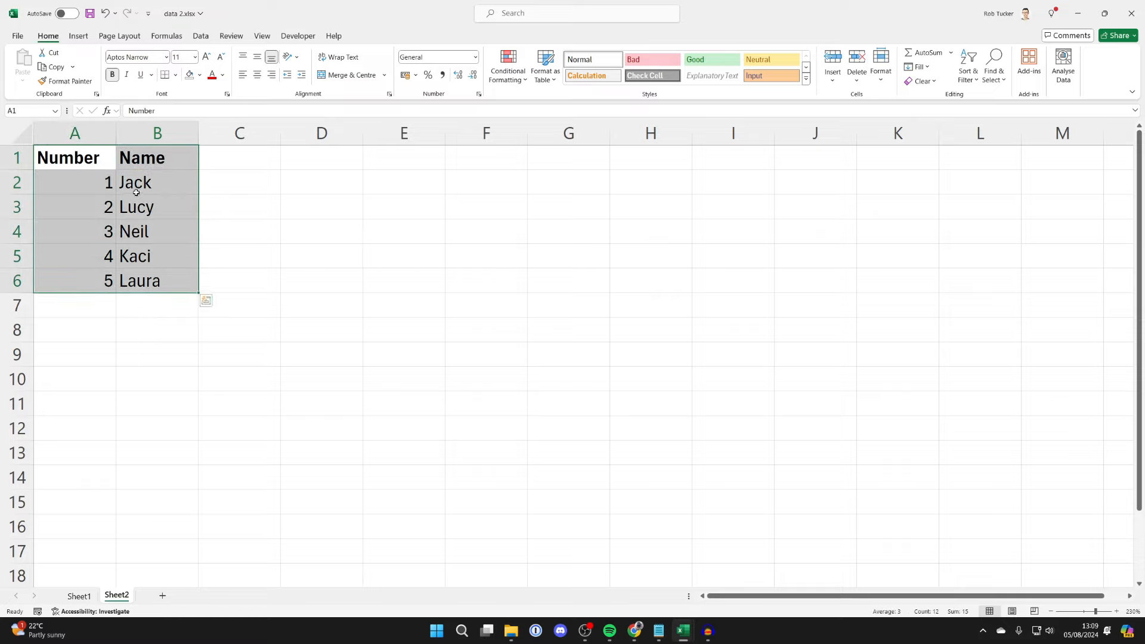
{"action": "key", "text": "ctrl+c"}
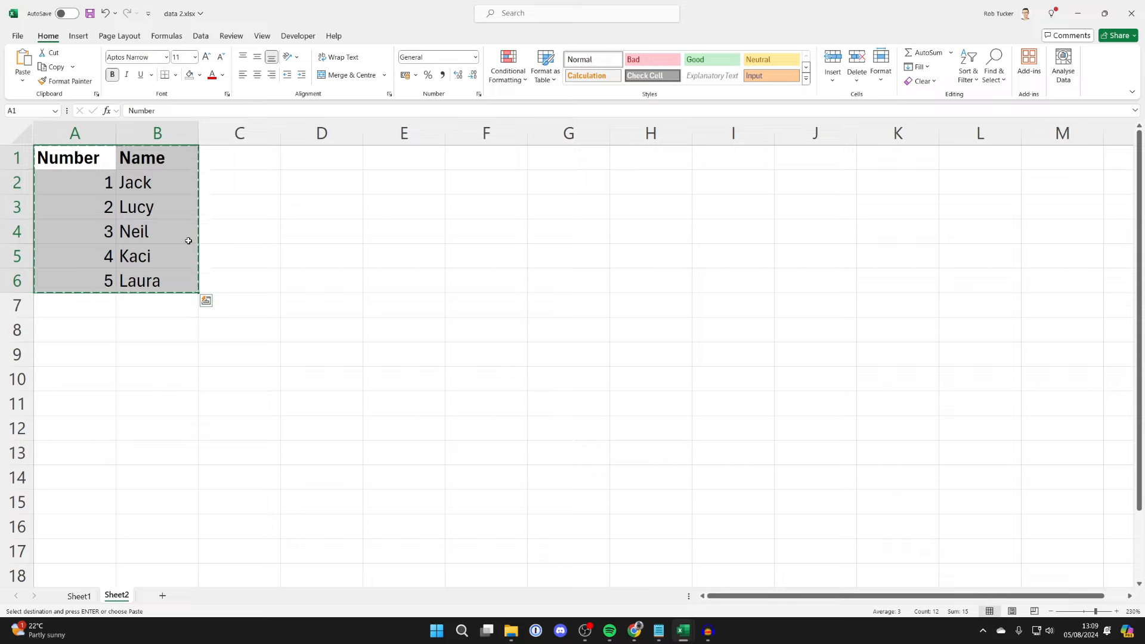
Paste the copied list at D1 using Transpose, filling D1:I2.
{"action": "left_click", "coordinate": [321, 158]}
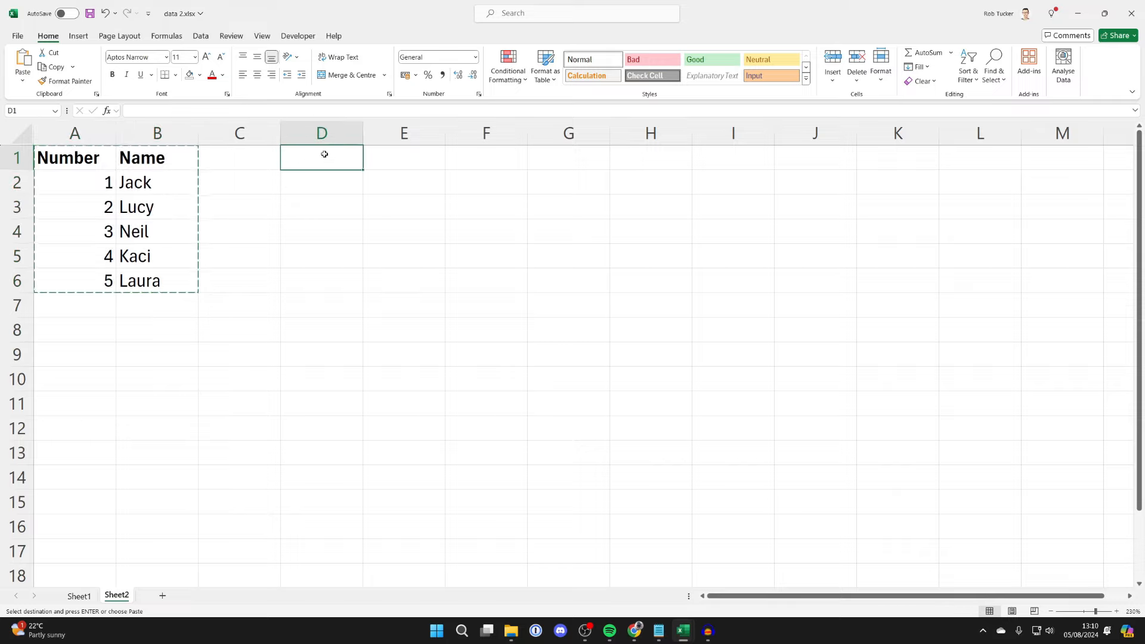
{"action": "right_click", "coordinate": [322, 157]}
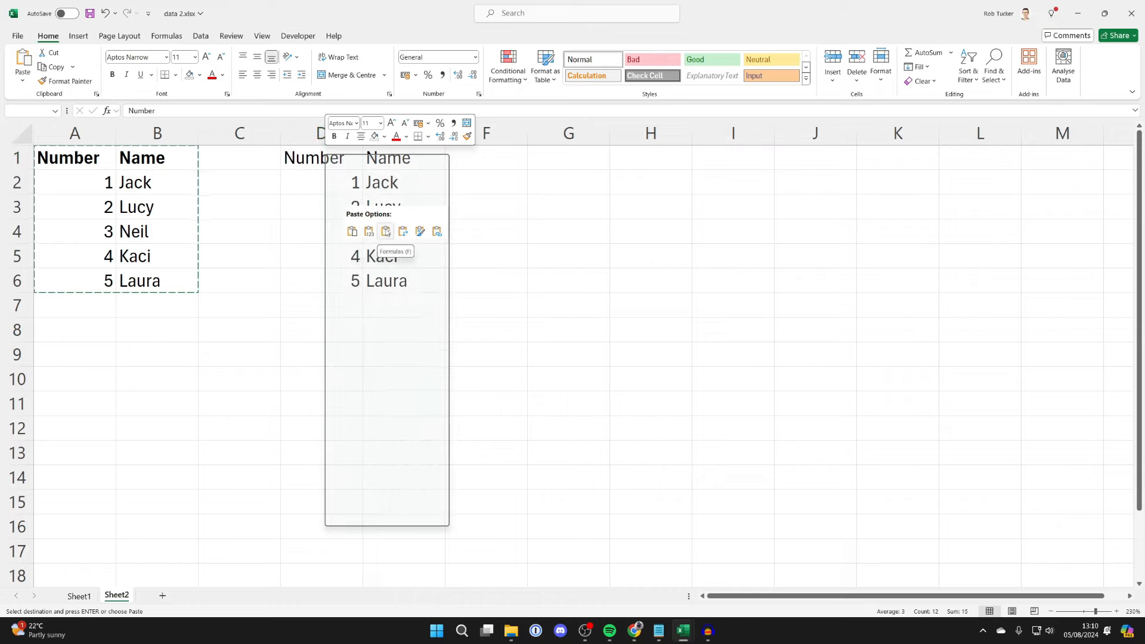
{"action": "left_click", "coordinate": [402, 231]}
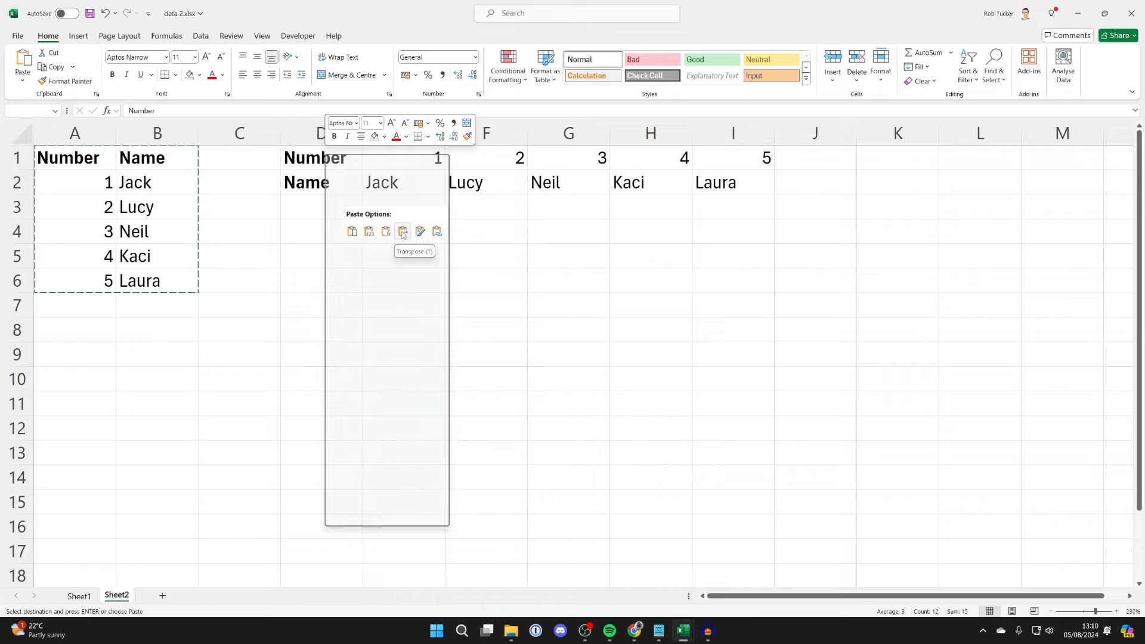
{"action": "left_click", "coordinate": [402, 232]}
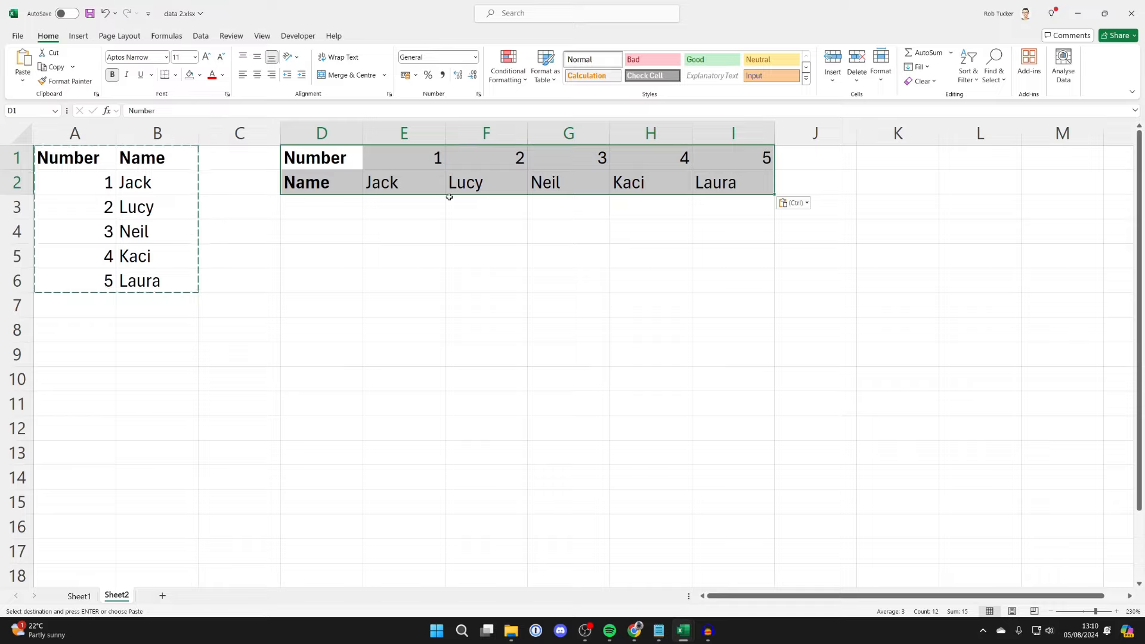